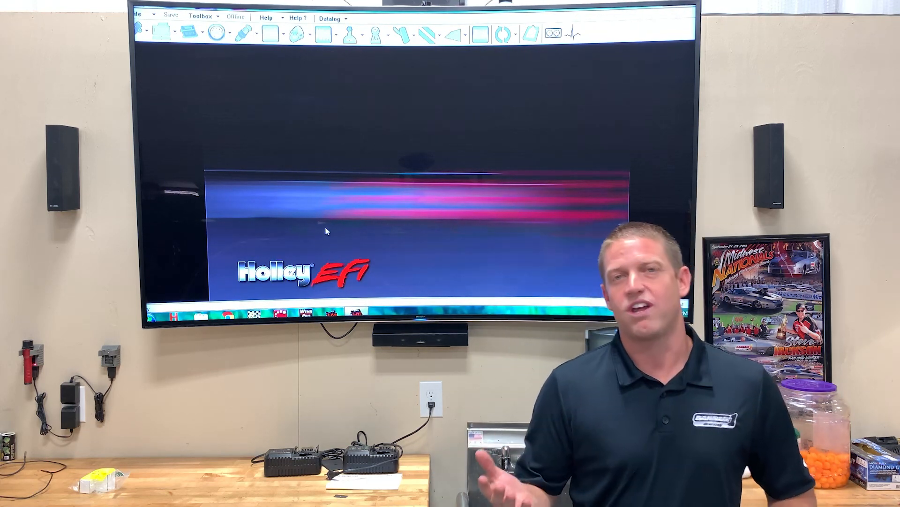
Open the existing global file 500-600ci 45 PSI Gas-T1.hefi from the File menu
click(18, 5)
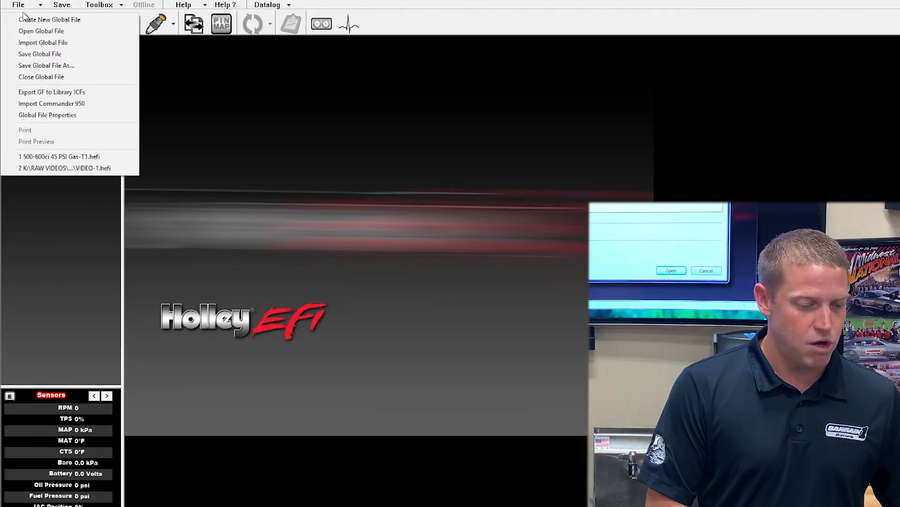
click(40, 30)
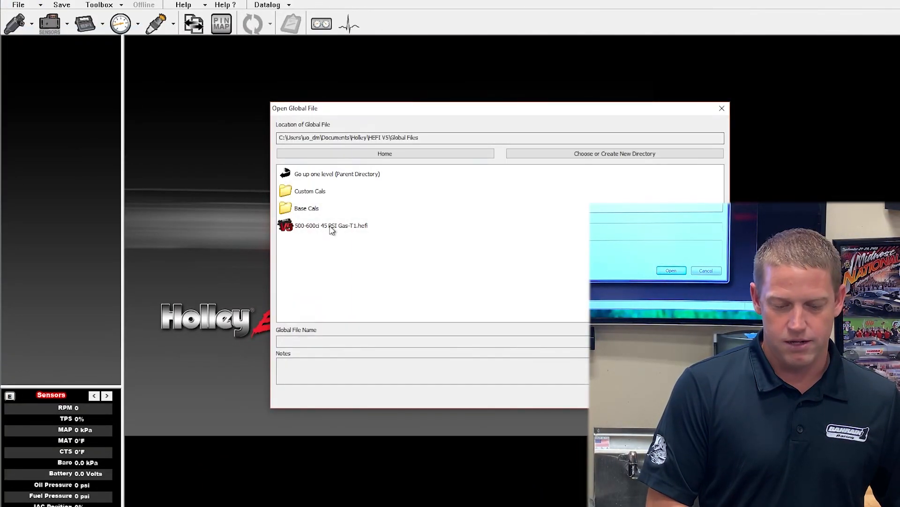
click(671, 270)
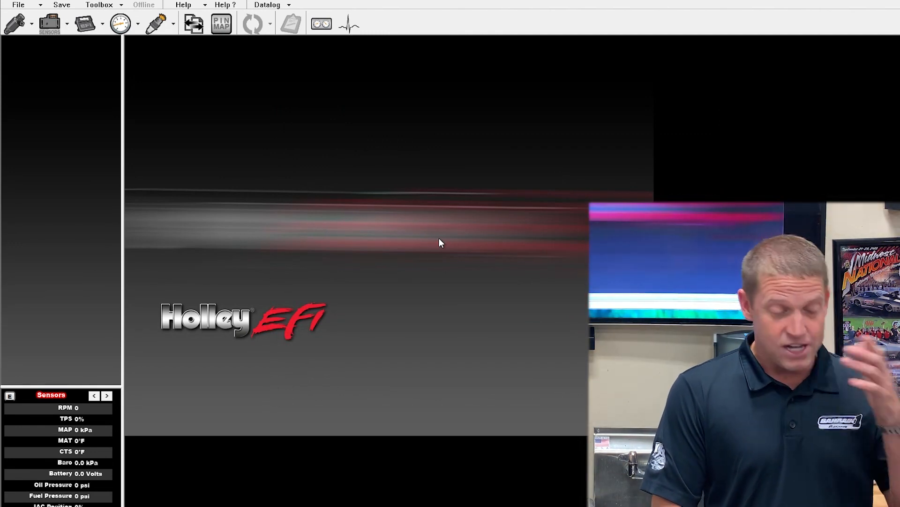
mouse_move(170, 79)
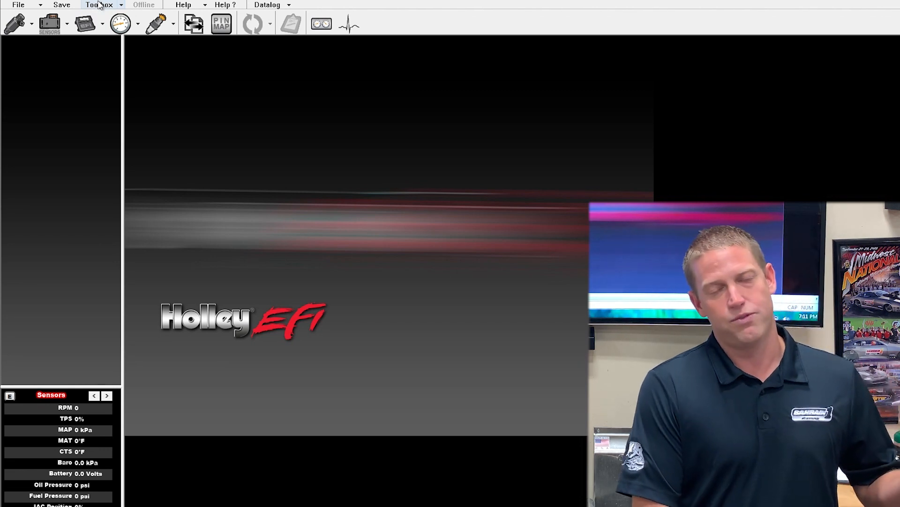
Add the Base - Single Stage Dry nitrous individual config from the Nitrous folder via the Toolbox
click(98, 5)
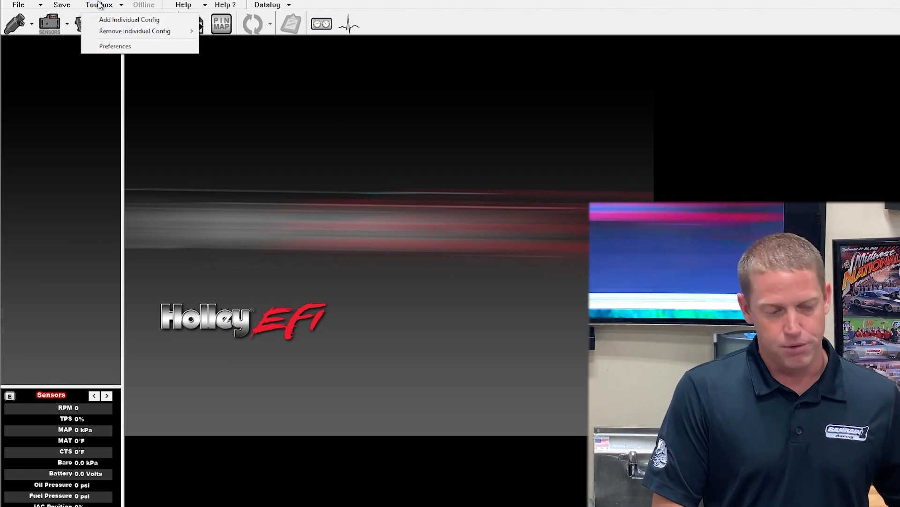
click(98, 4)
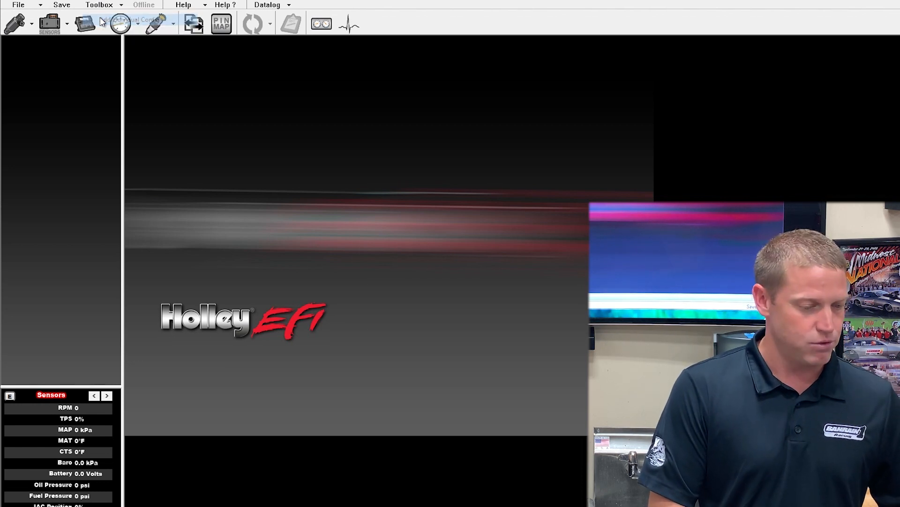
click(85, 24)
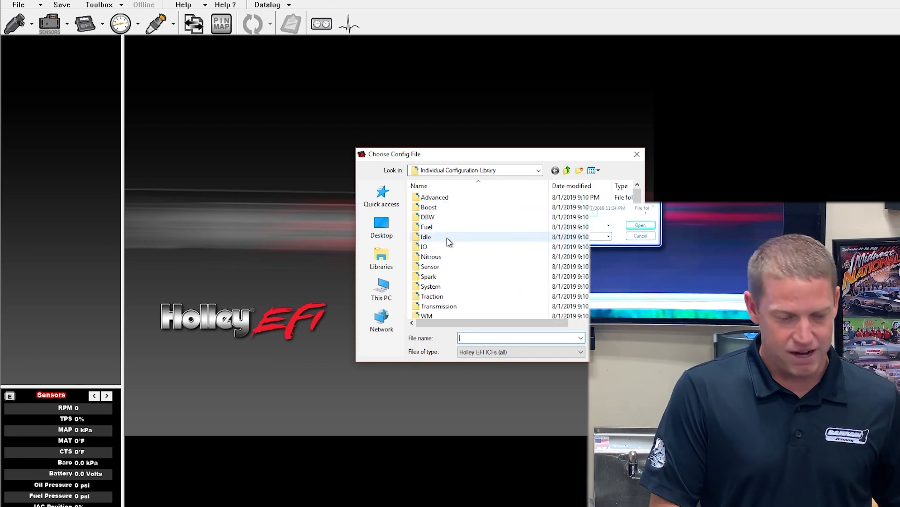
double_click(431, 256)
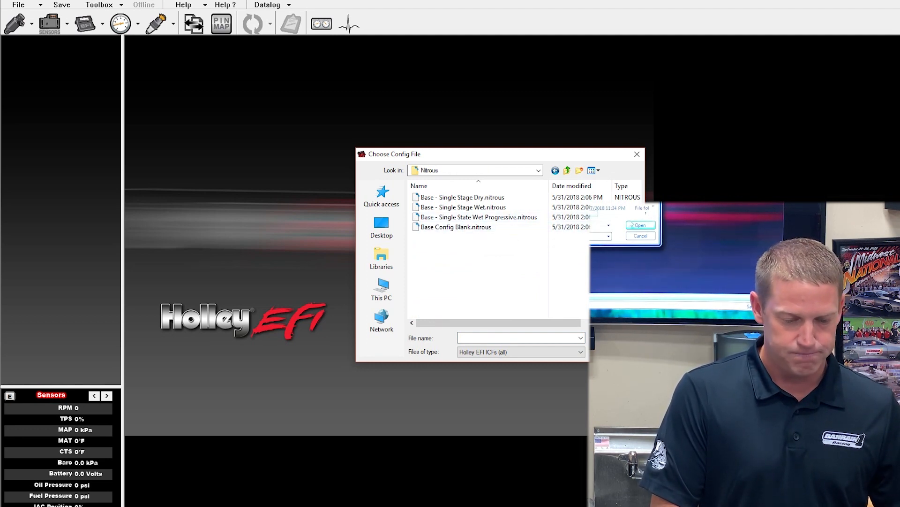
click(463, 197)
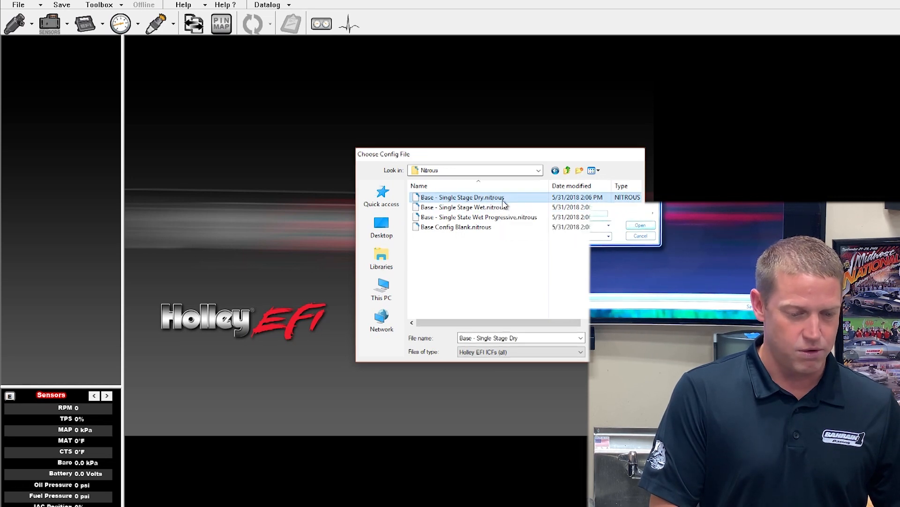
click(639, 224)
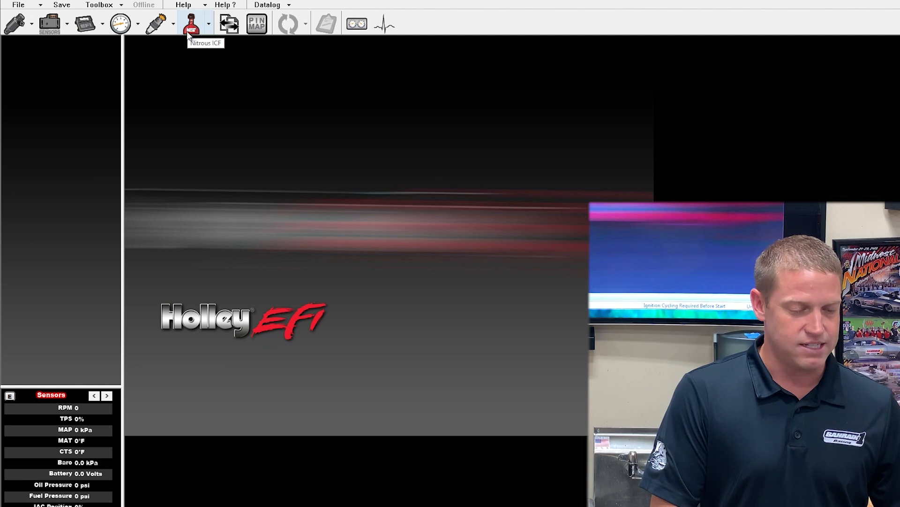
Show the Stage 1 settings in the Nitrous ICF
click(191, 23)
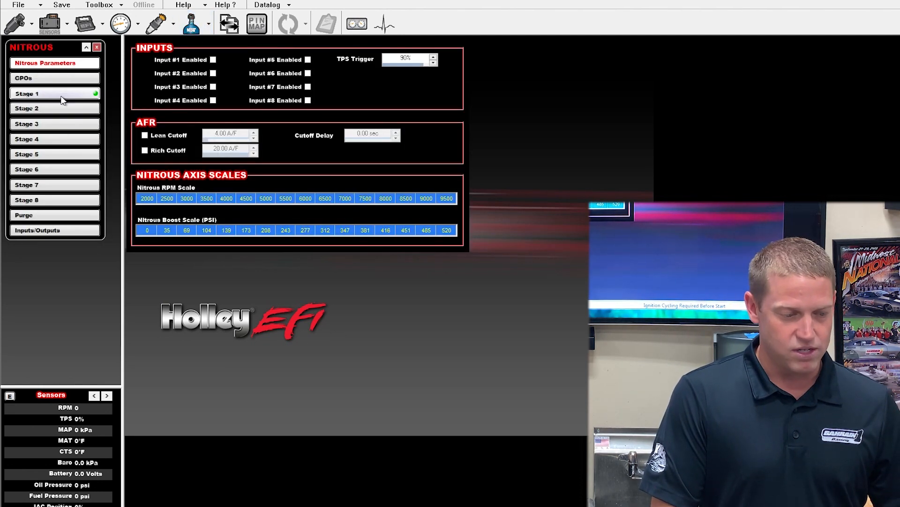
click(54, 93)
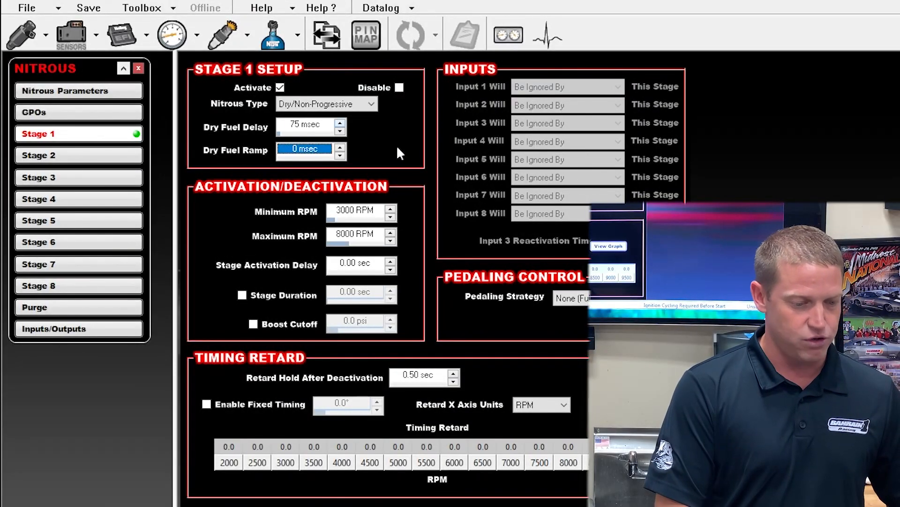
mouse_move(642, 190)
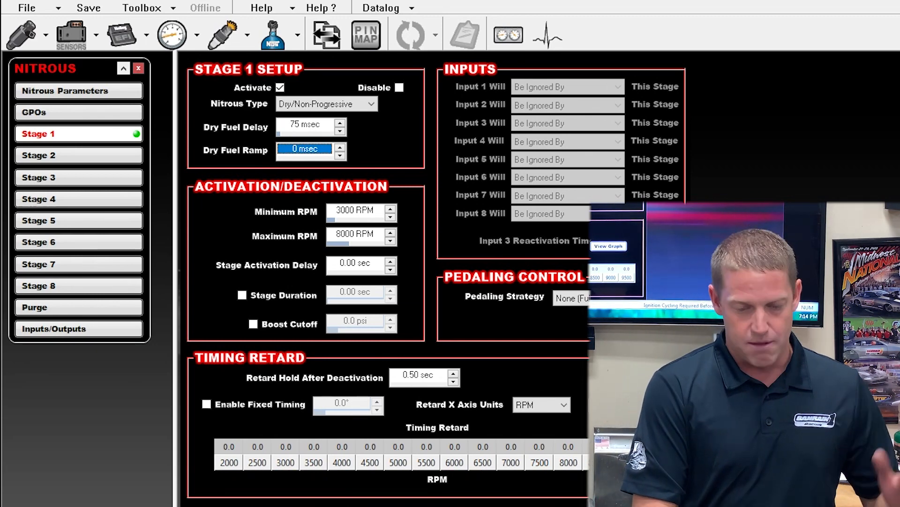
scroll(down, 3)
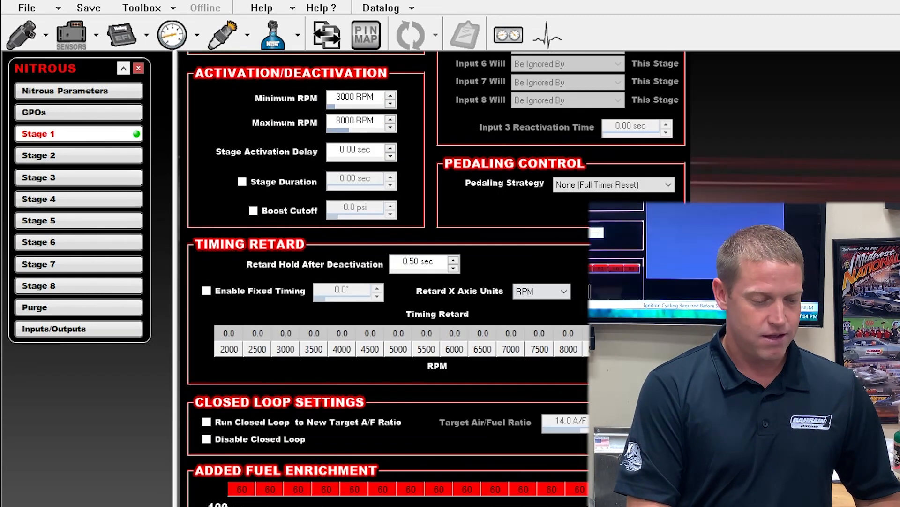
scroll(down, 3)
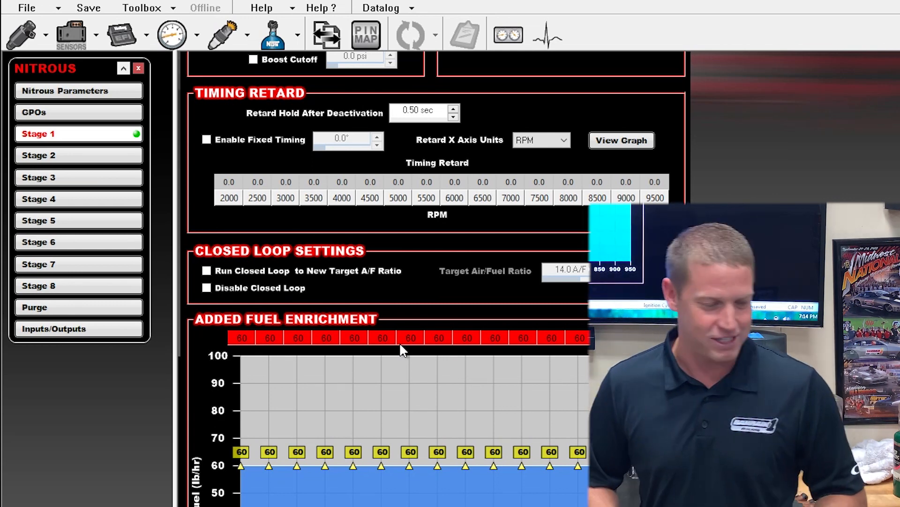
mouse_move(419, 355)
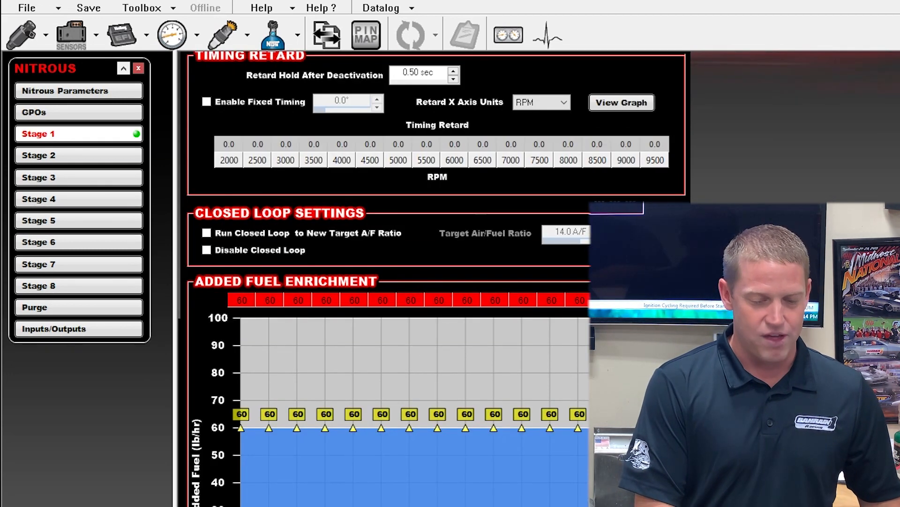
scroll(up, 3)
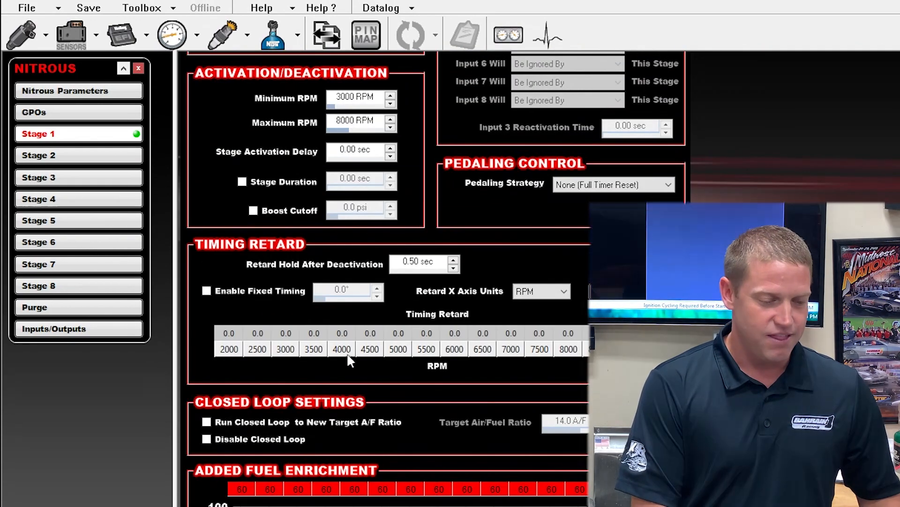
scroll(up, 3)
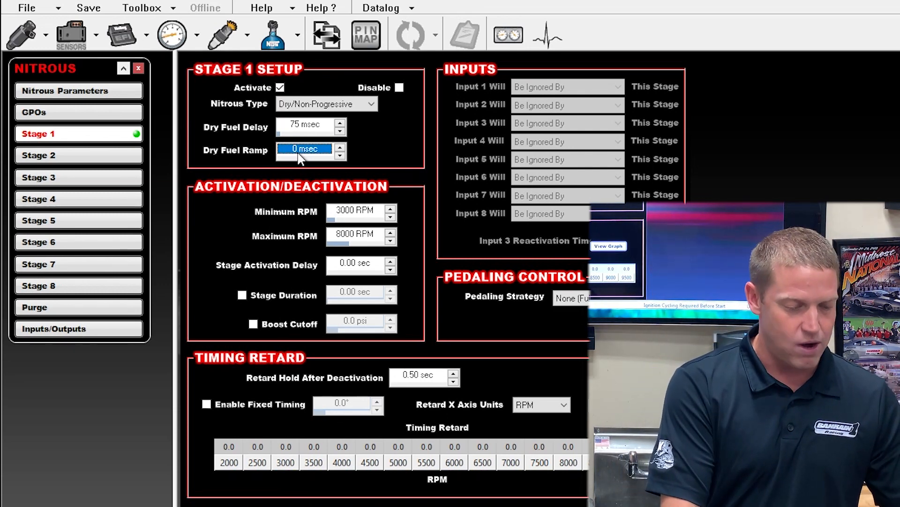
Enter 100 msec as the Stage 1 dry fuel ramp
text(100)
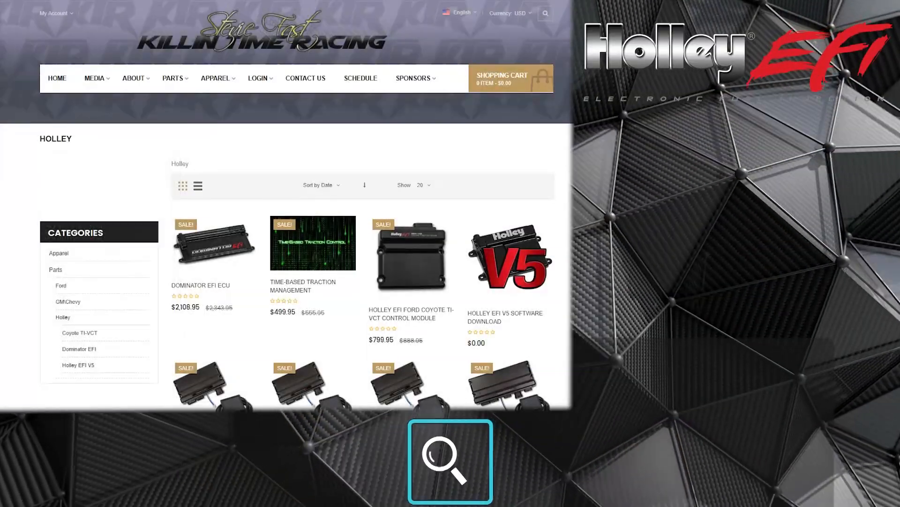
scroll(down, 3)
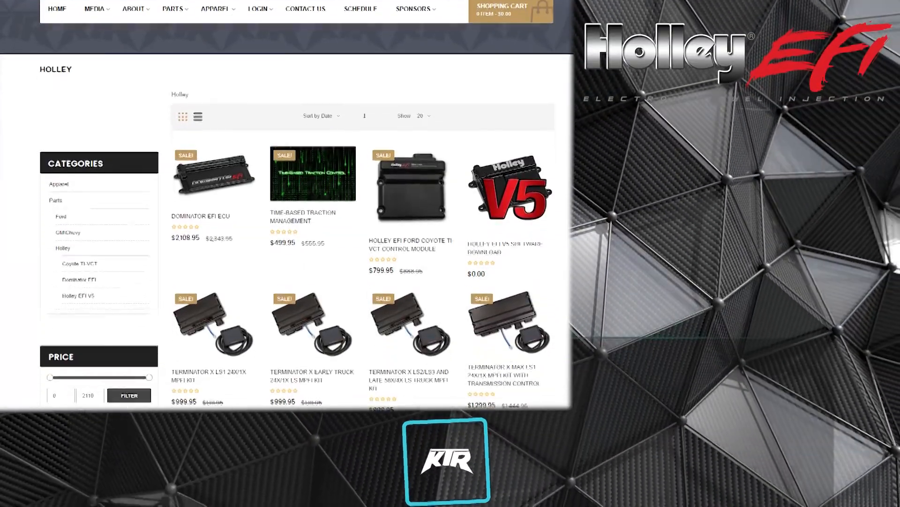
scroll(down, 3)
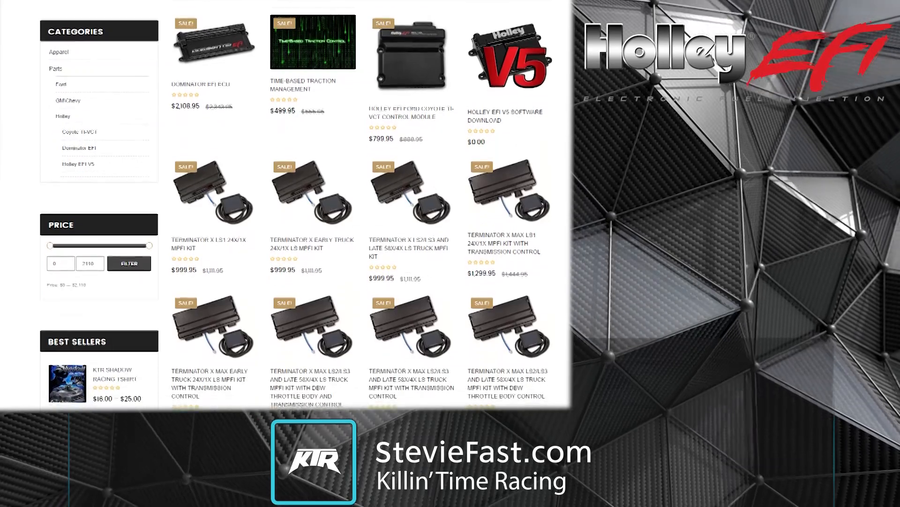